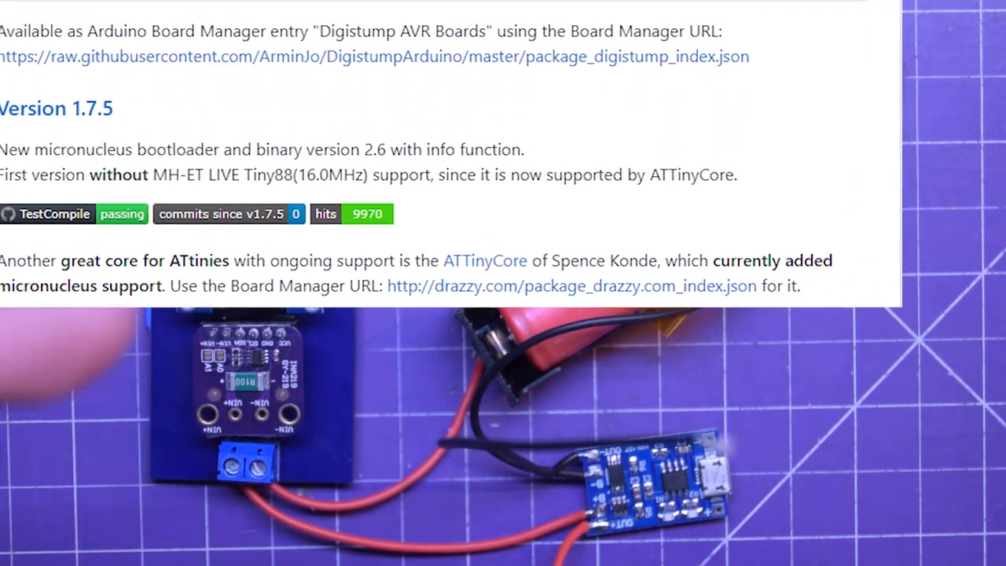
scroll("down", 3)
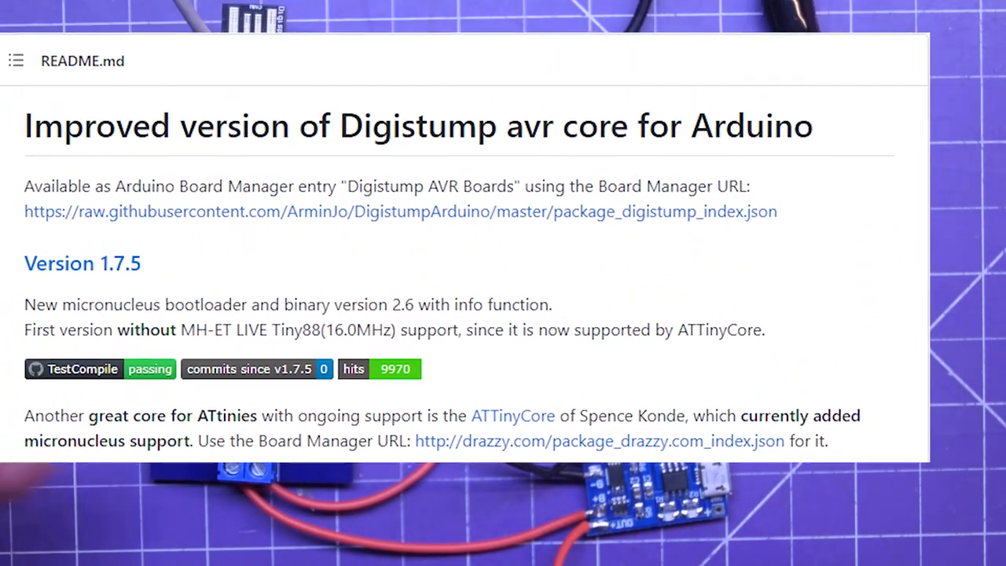